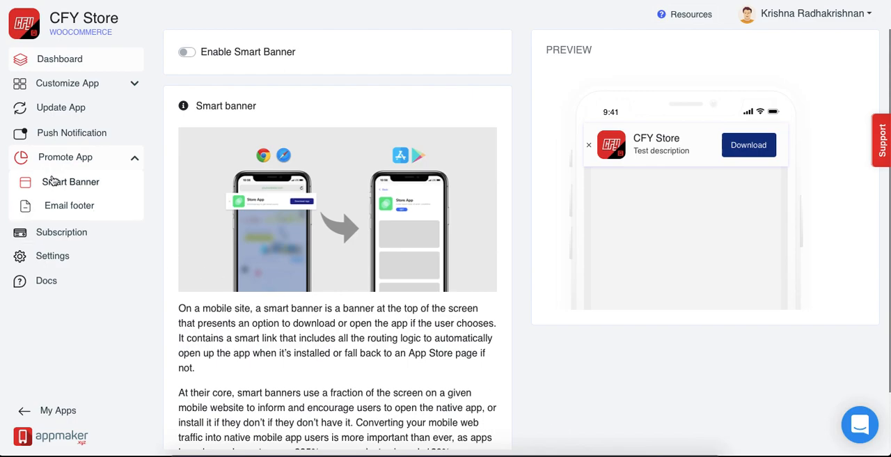
{"action": "mouse_move", "coordinate": [65, 156]}
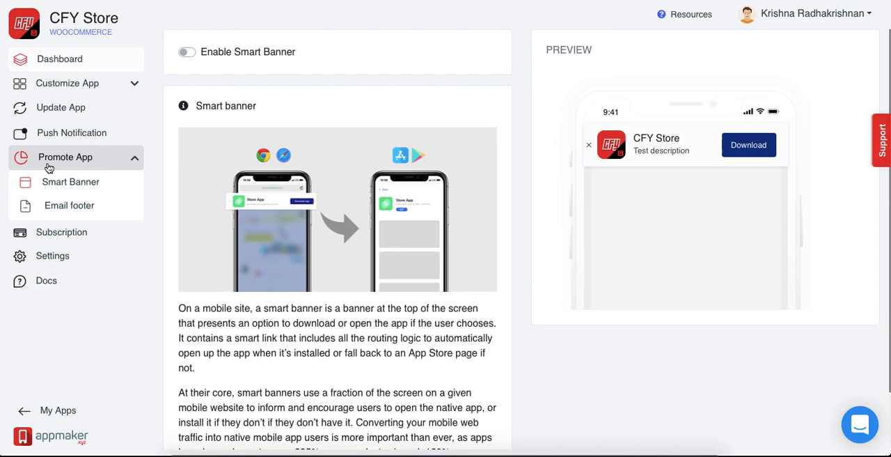
{"action": "mouse_move", "coordinate": [63, 194]}
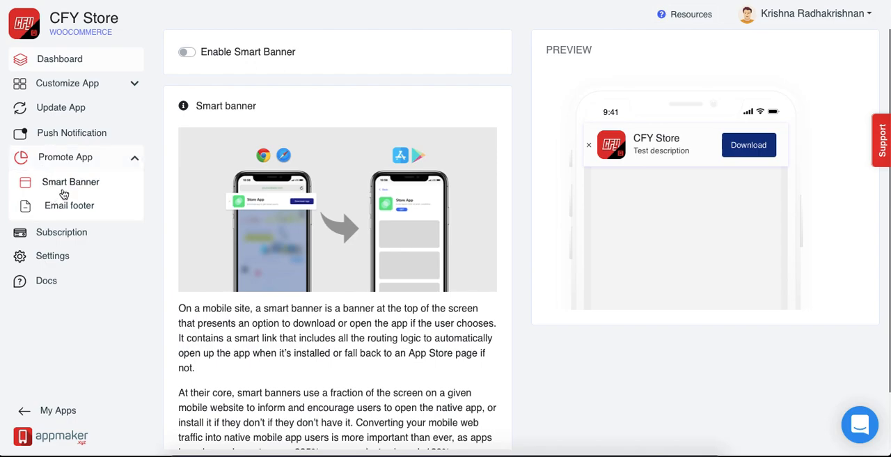
{"action": "mouse_move", "coordinate": [69, 205]}
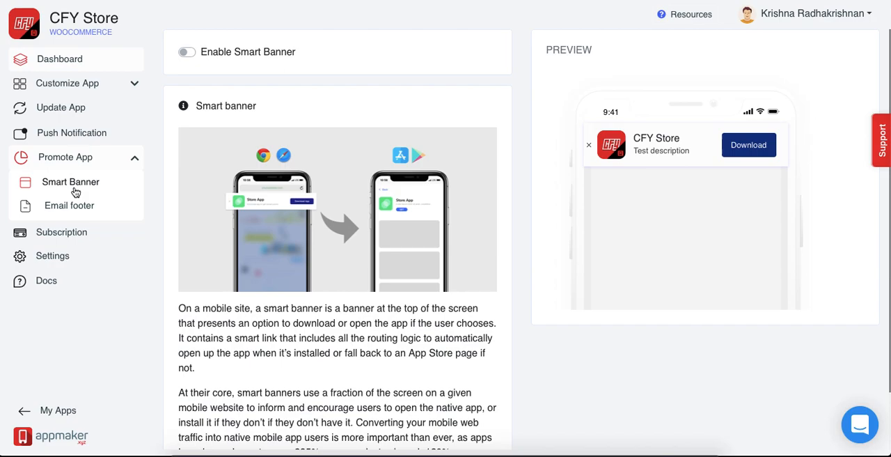
{"action": "mouse_move", "coordinate": [564, 297]}
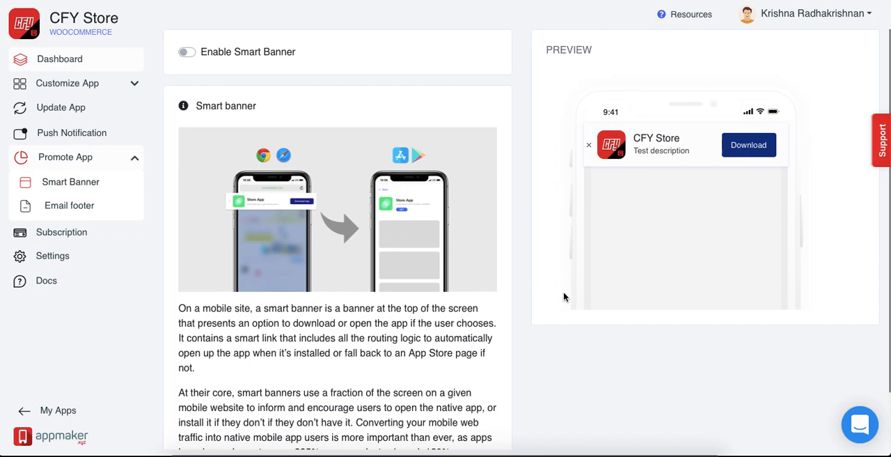
{"action": "mouse_move", "coordinate": [564, 316]}
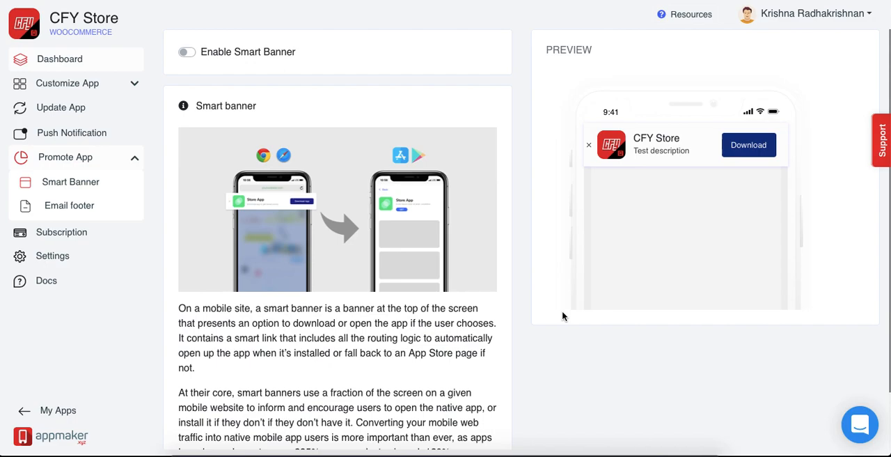
{"action": "mouse_move", "coordinate": [514, 252]}
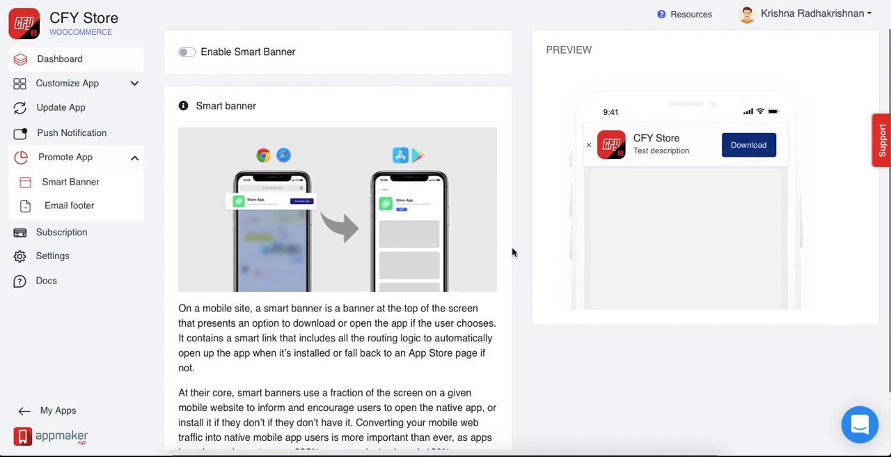
{"action": "mouse_move", "coordinate": [360, 238]}
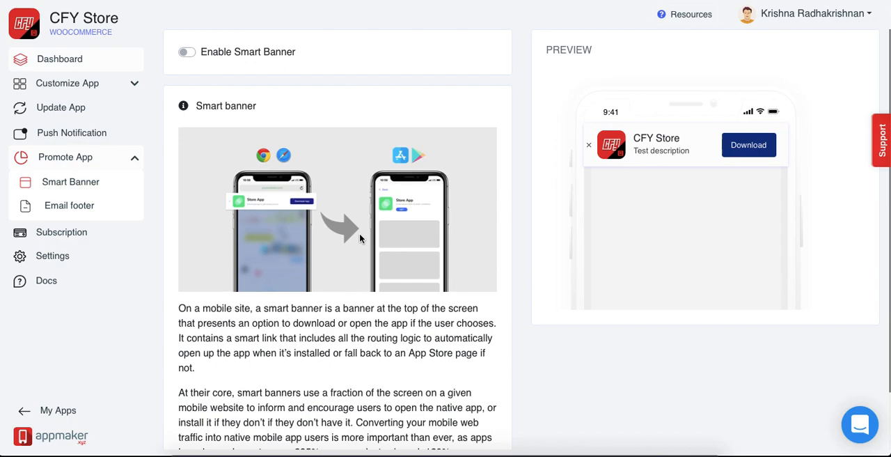
{"action": "mouse_move", "coordinate": [600, 118]}
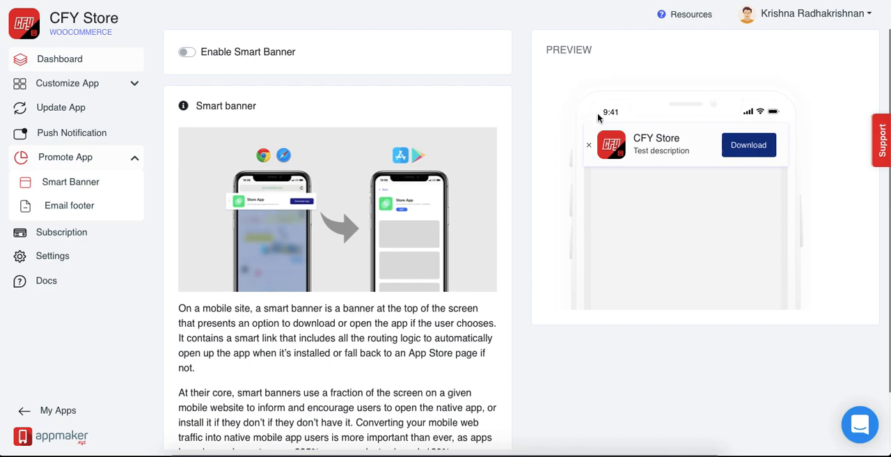
{"action": "mouse_move", "coordinate": [651, 198]}
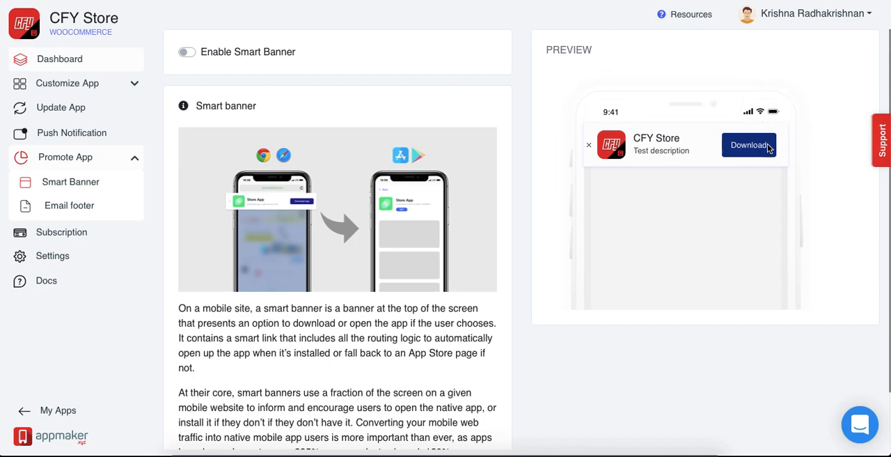
{"action": "mouse_move", "coordinate": [640, 137]}
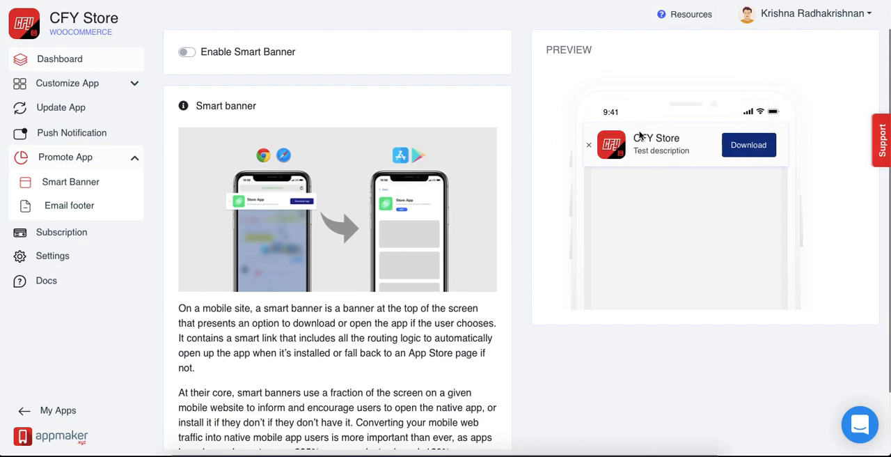
{"action": "mouse_move", "coordinate": [745, 122]}
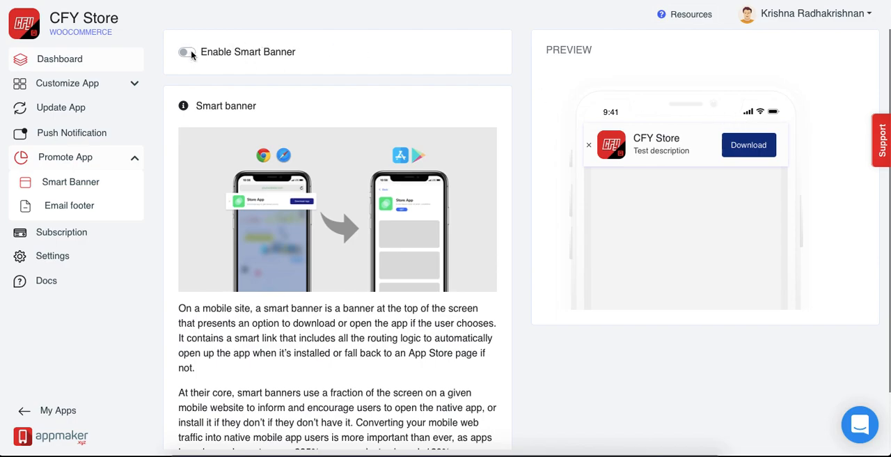
{"action": "left_click", "coordinate": [187, 51]}
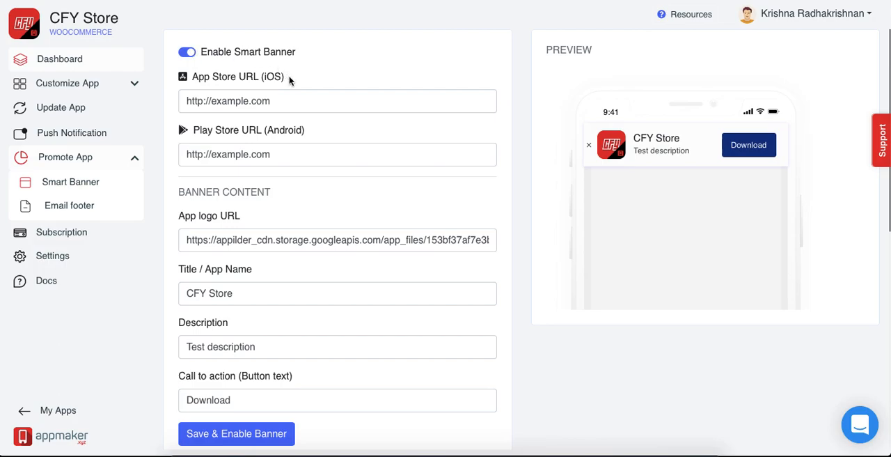
{"action": "mouse_move", "coordinate": [341, 125]}
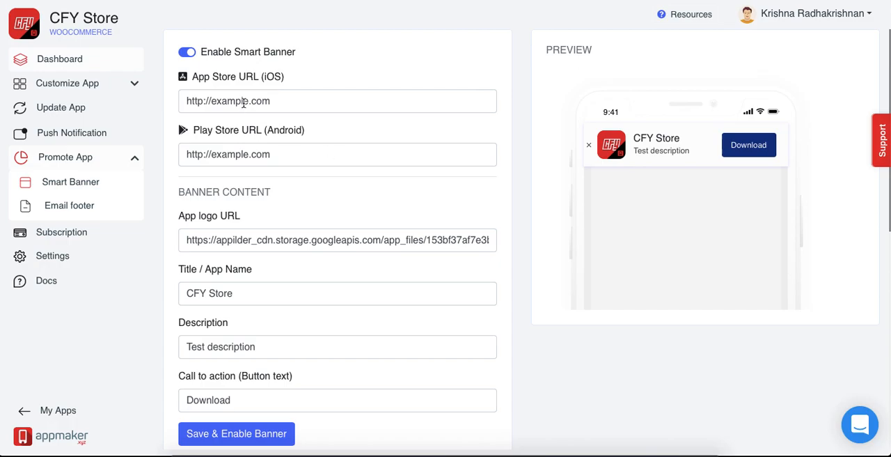
{"action": "left_click", "coordinate": [337, 101]}
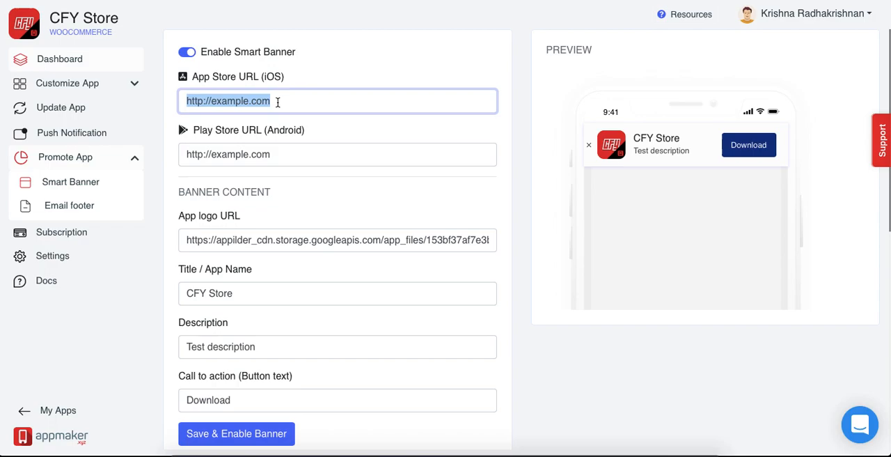
{"action": "type", "text": "https://apps.apple.com/us/app/cfy-store/id1163518064"}
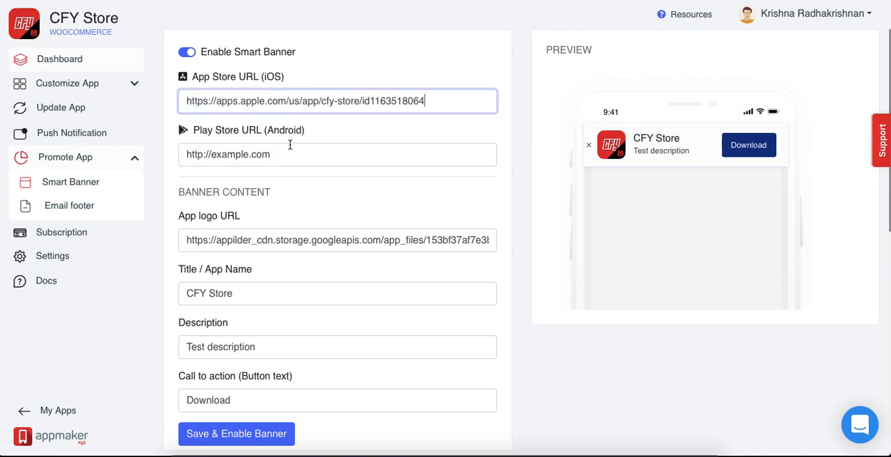
Replace the Play Store link with the com.appilder.woocommerce Google Play URL.
{"action": "left_click", "coordinate": [338, 154]}
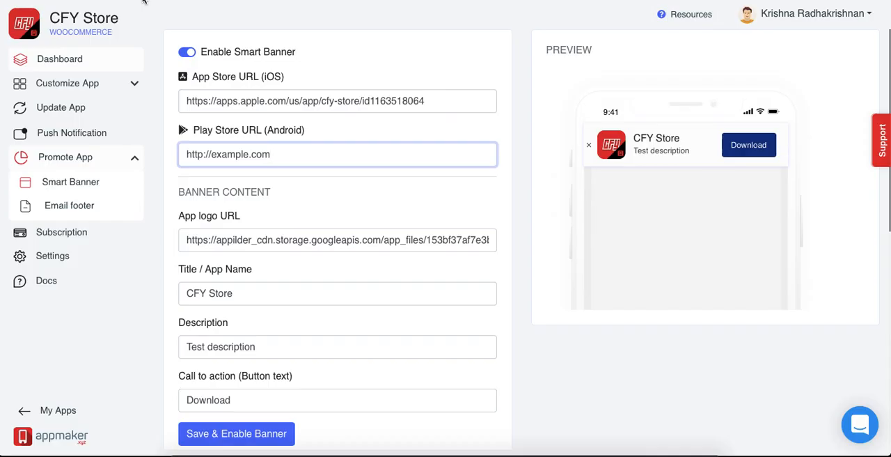
{"action": "triple_click", "coordinate": [227, 154]}
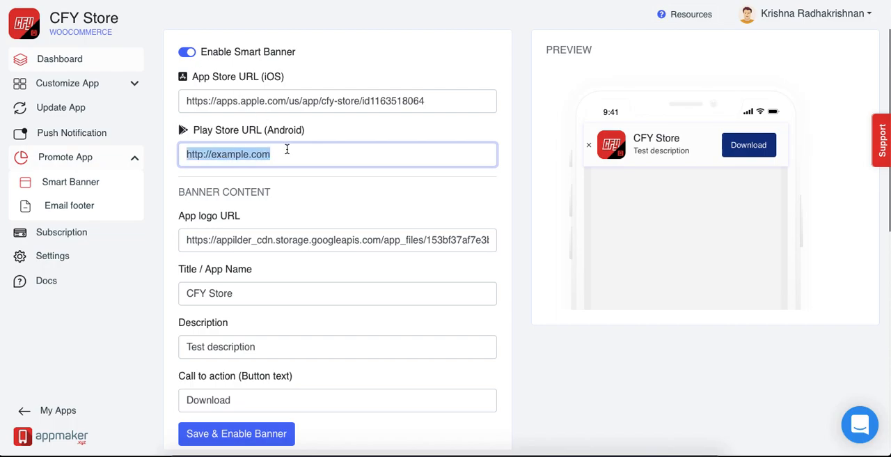
{"action": "type", "text": "https://play.google.com/store/apps/details?id=com.appilder.woocommerce&hl=en"}
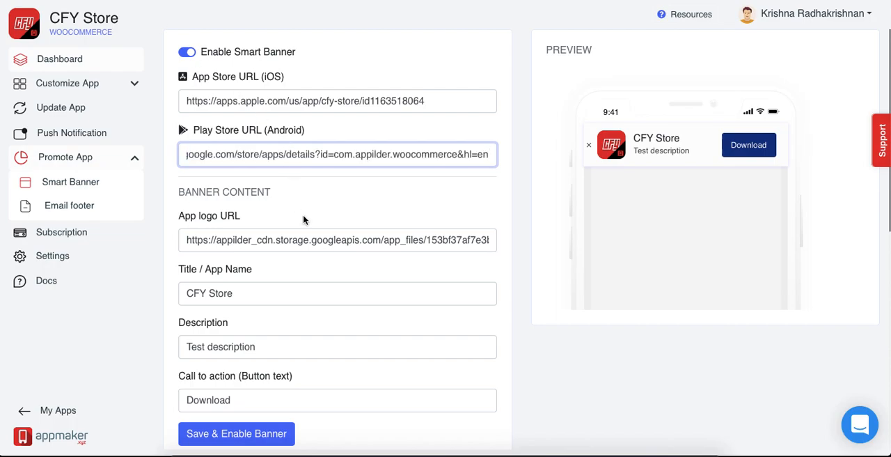
{"action": "scroll", "scroll_direction": "down", "scroll_amount": 3}
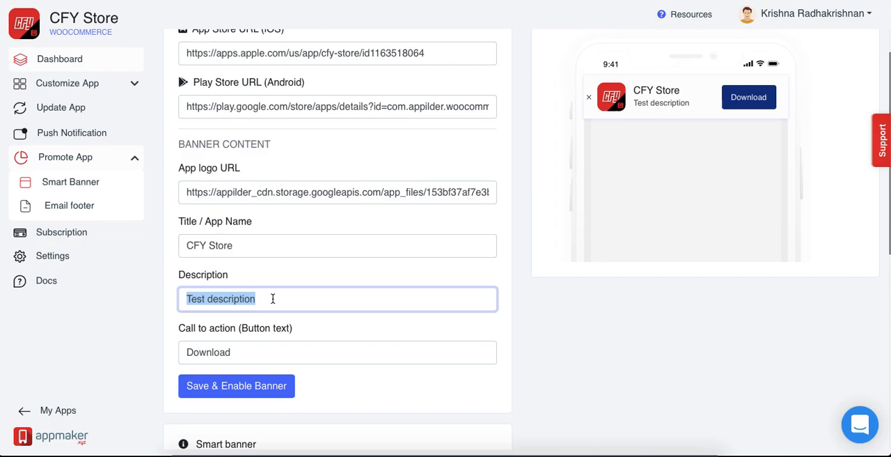
Enter banner description 'Download CFY Store in your mobile now!' and button text 'Open app'.
{"action": "type", "text": "Download CF"}
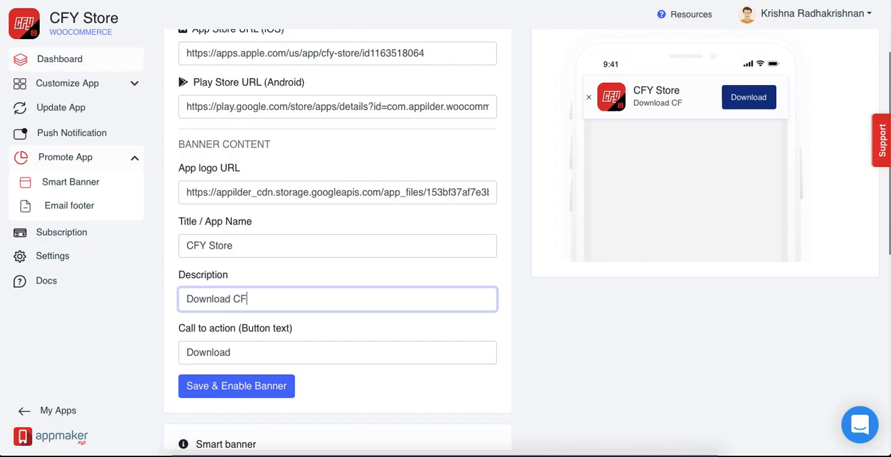
{"action": "type", "text": "Y Store"}
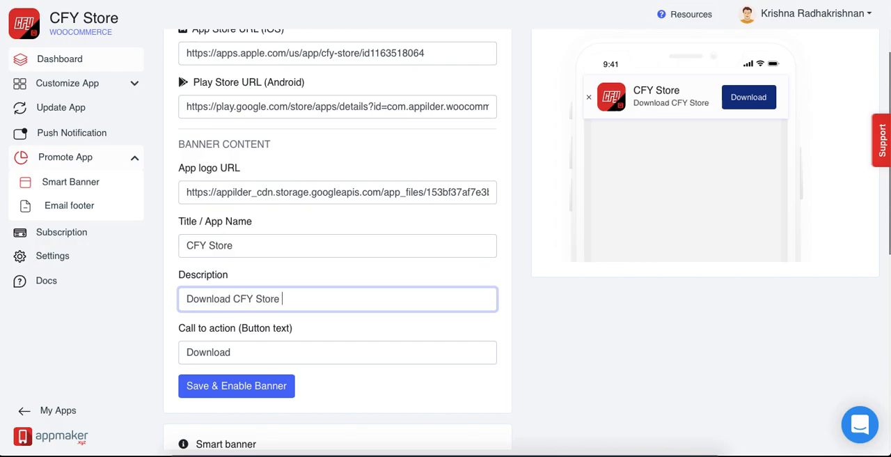
{"action": "type", "text": "in your mobile now!"}
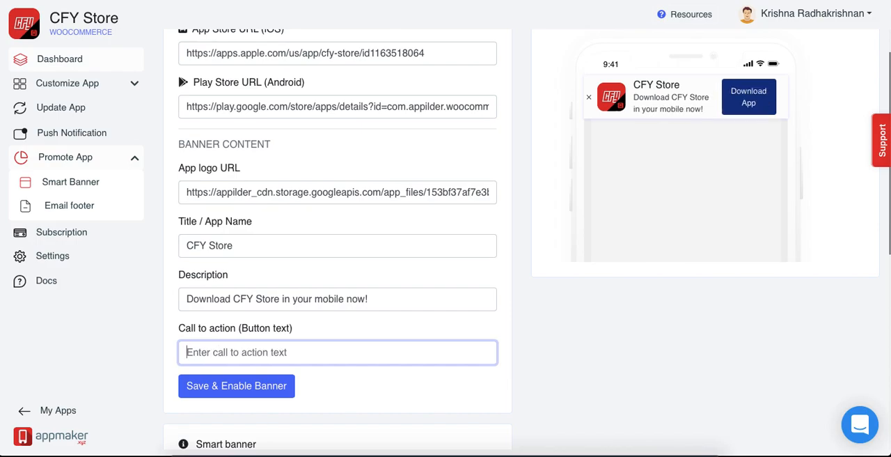
{"action": "type", "text": "Open"}
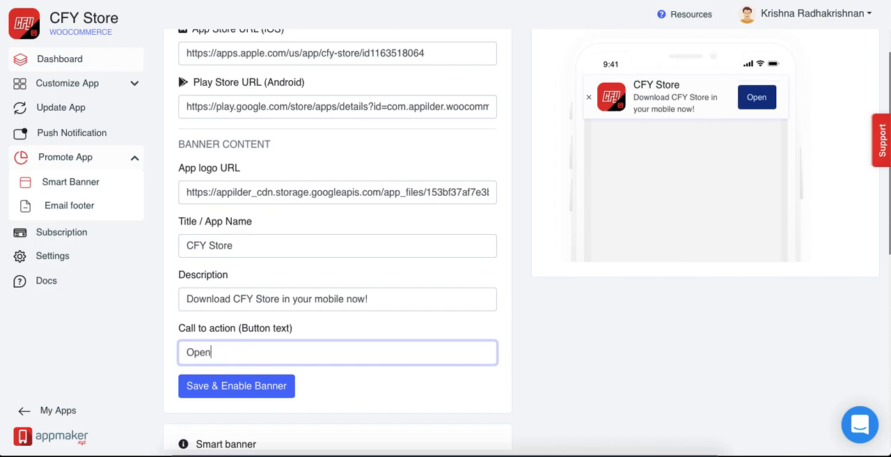
{"action": "type", "text": "app"}
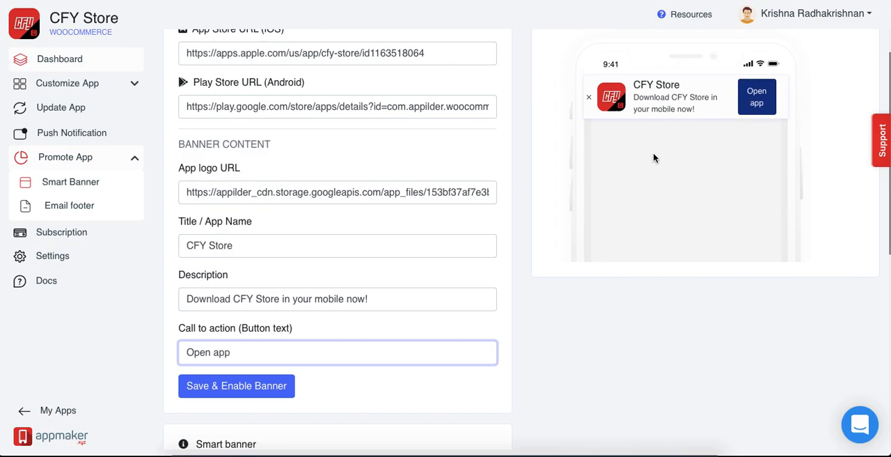
{"action": "mouse_move", "coordinate": [745, 120]}
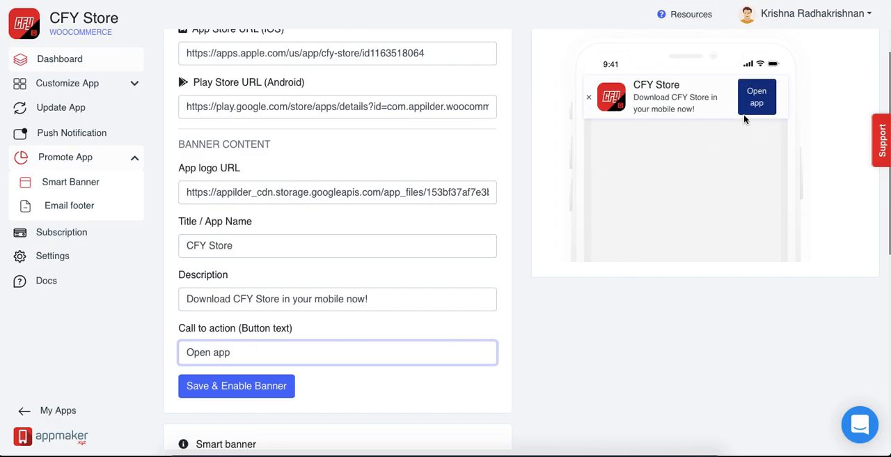
{"action": "mouse_move", "coordinate": [710, 160]}
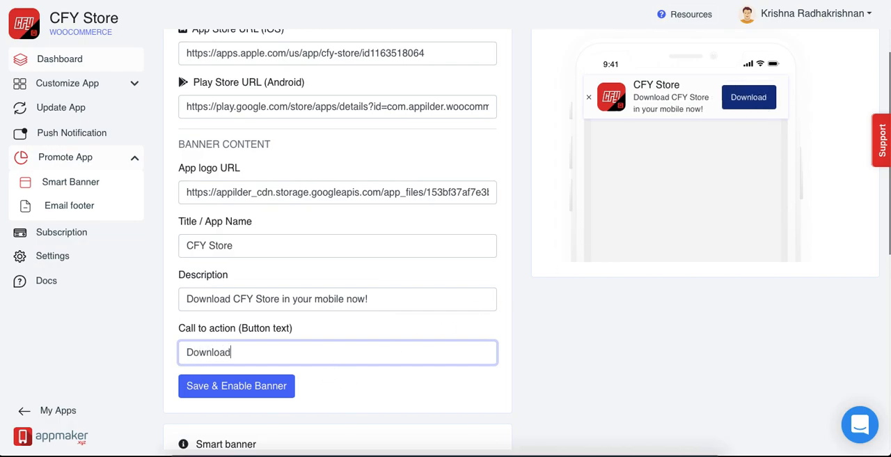
{"action": "mouse_move", "coordinate": [556, 162]}
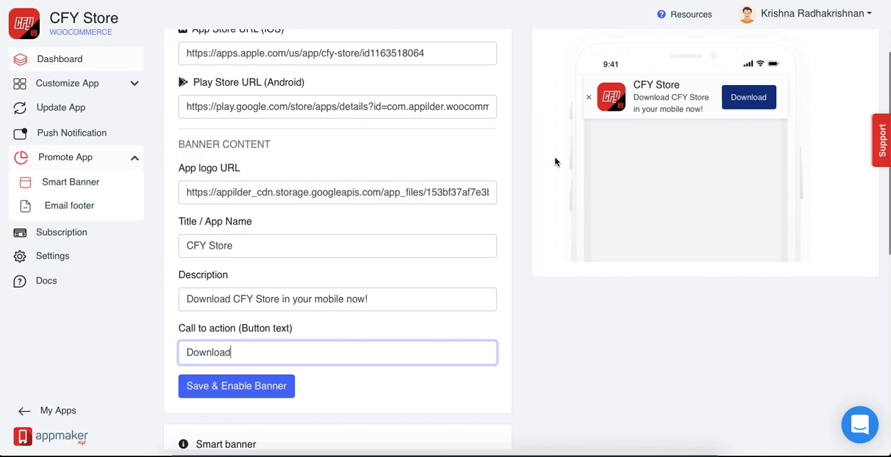
{"action": "mouse_move", "coordinate": [540, 248]}
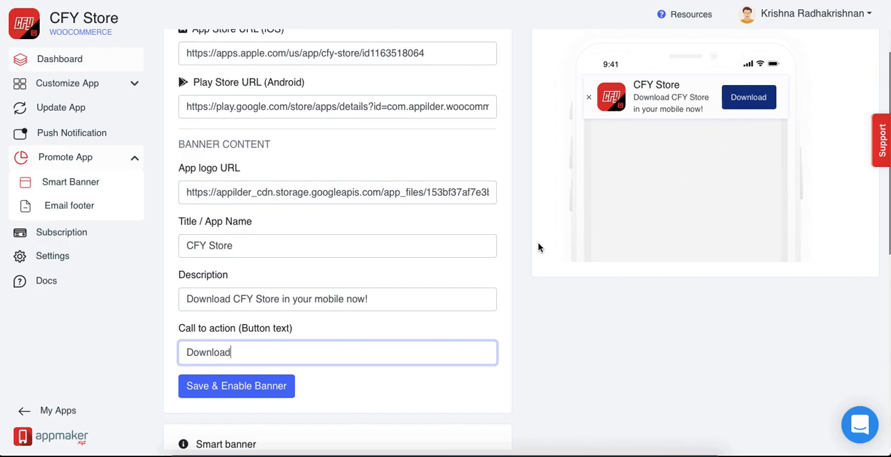
Save the CFY Store smart banner settings with Save & Enable Banner.
{"action": "scroll", "scroll_direction": "up", "scroll_amount": 3}
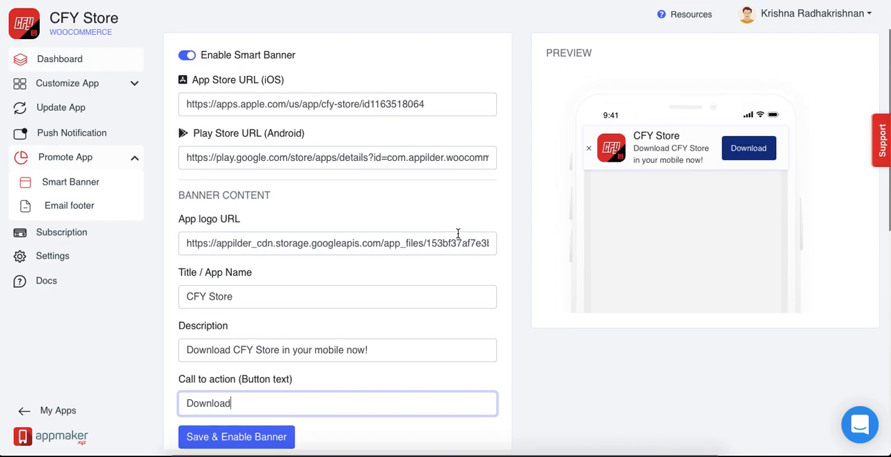
{"action": "scroll", "scroll_direction": "down", "scroll_amount": 3}
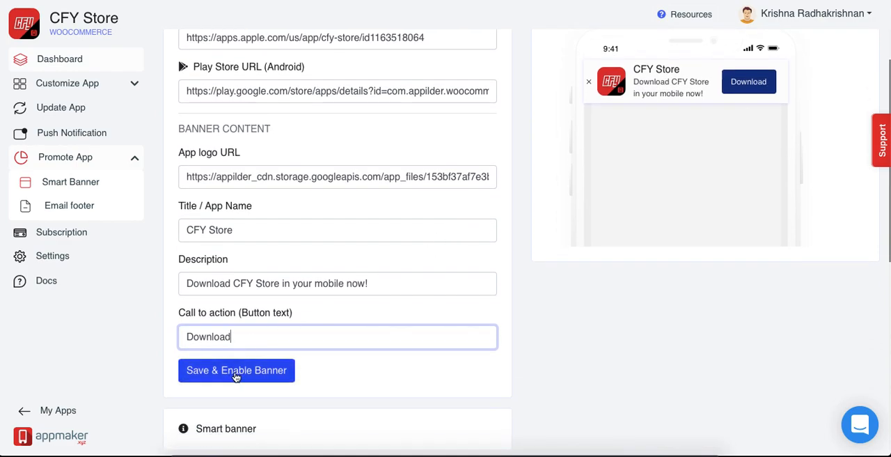
{"action": "left_click", "coordinate": [236, 369]}
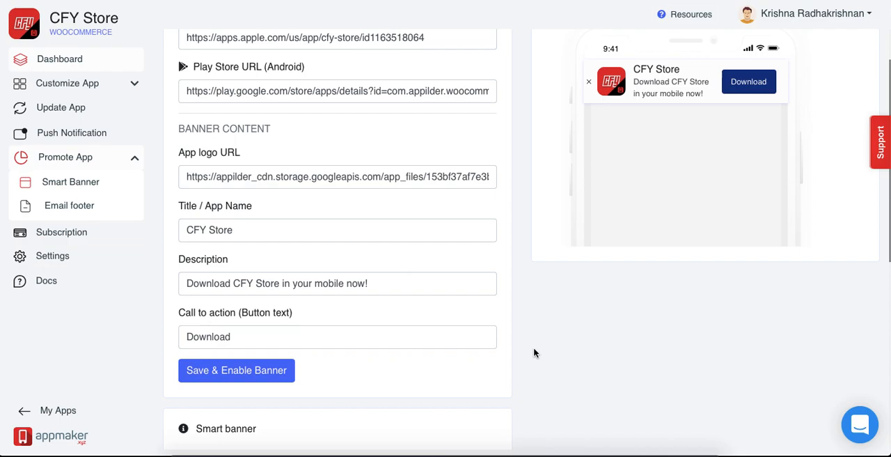
{"action": "mouse_move", "coordinate": [68, 204]}
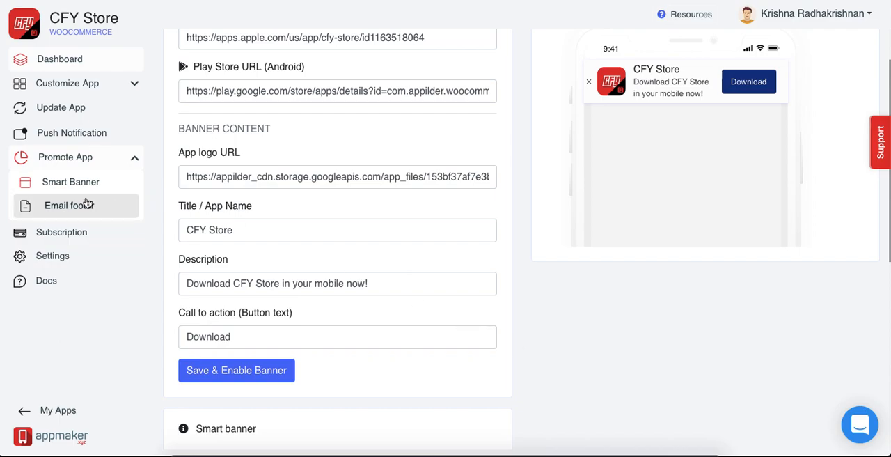
{"action": "mouse_move", "coordinate": [86, 209]}
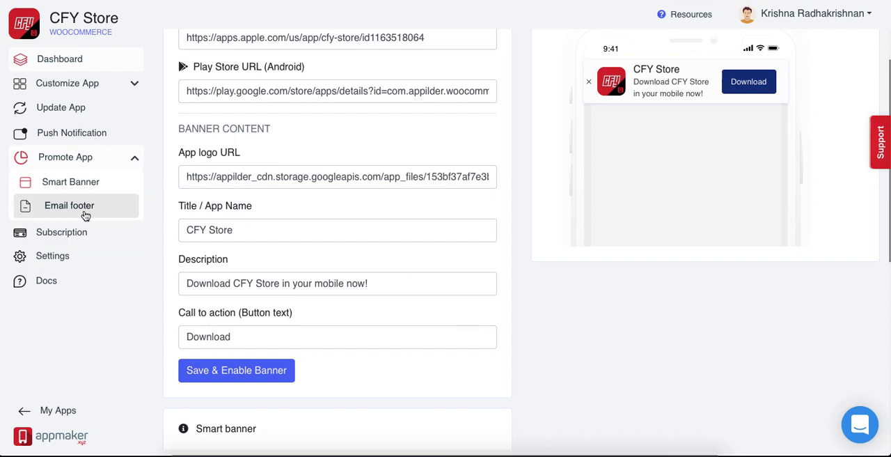
Open the Email footer page under Promote App in the sidebar.
{"action": "left_click", "coordinate": [69, 206]}
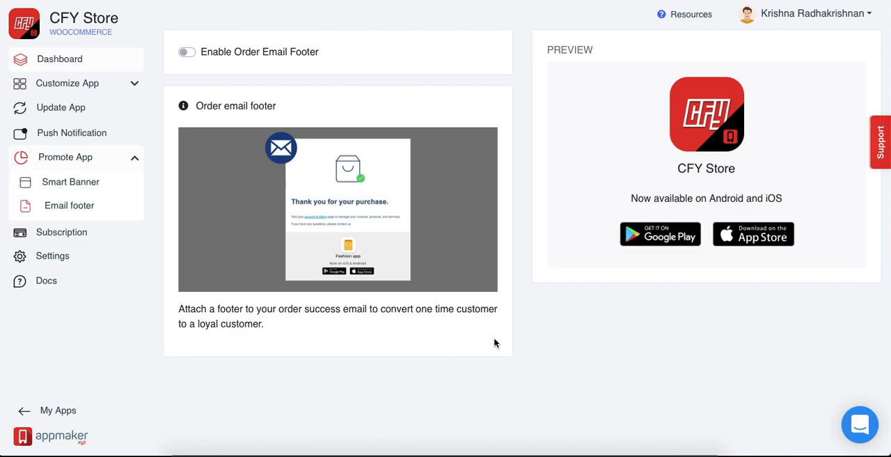
{"action": "mouse_move", "coordinate": [339, 249]}
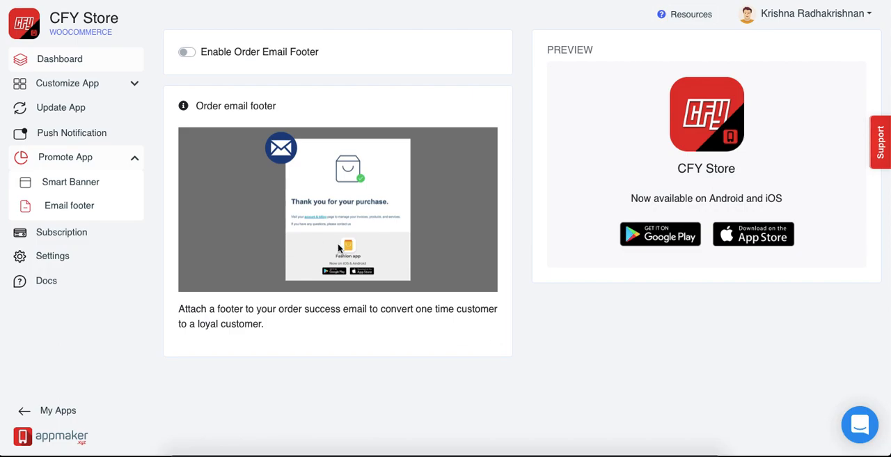
{"action": "mouse_move", "coordinate": [353, 291]}
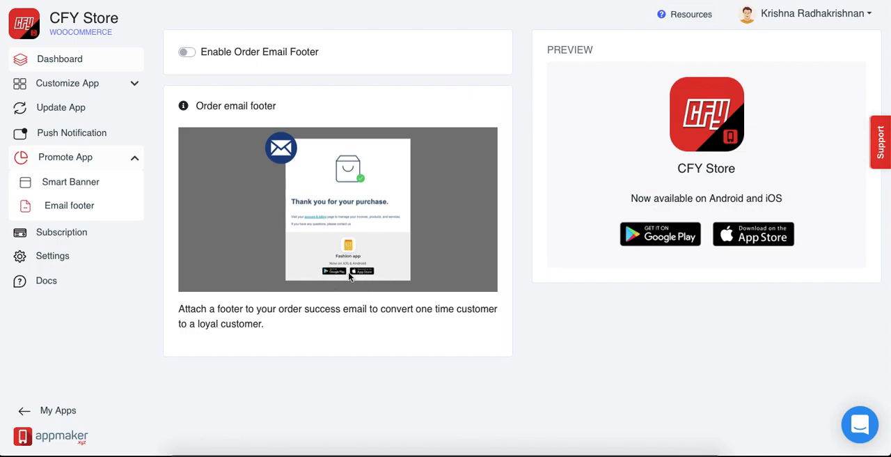
{"action": "mouse_move", "coordinate": [350, 229]}
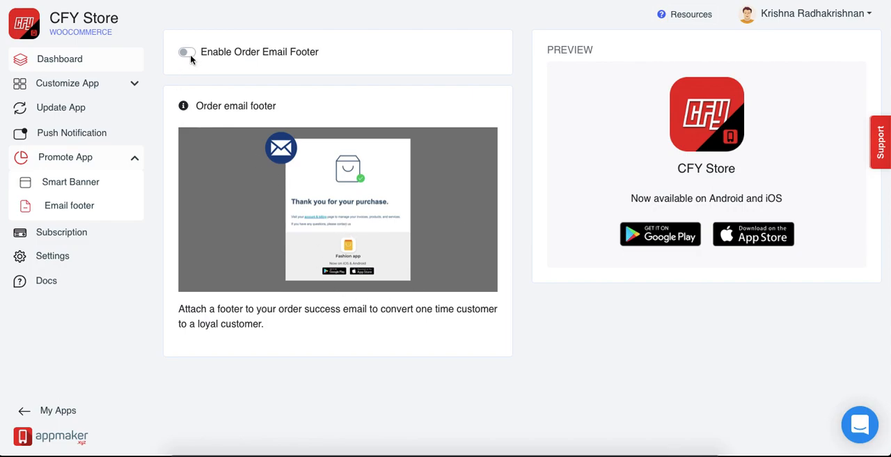
Switch on the order email footer, review its CFY Store links, and Save & Enable.
{"action": "left_click", "coordinate": [187, 52]}
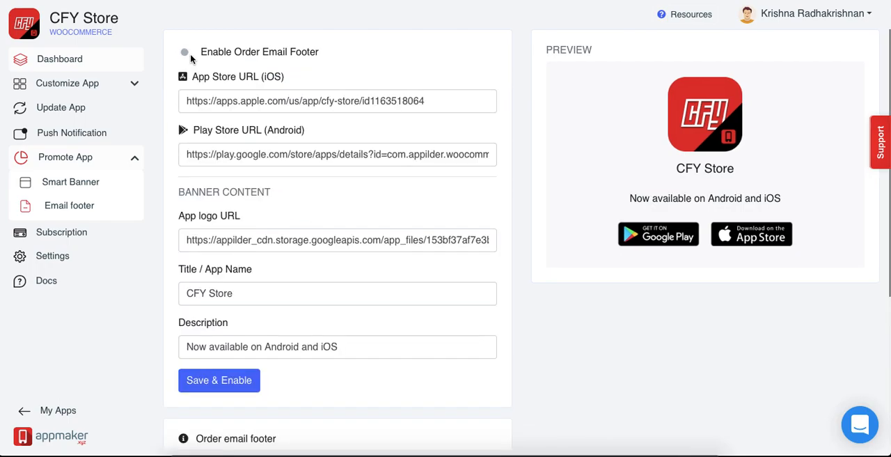
{"action": "left_click", "coordinate": [186, 52]}
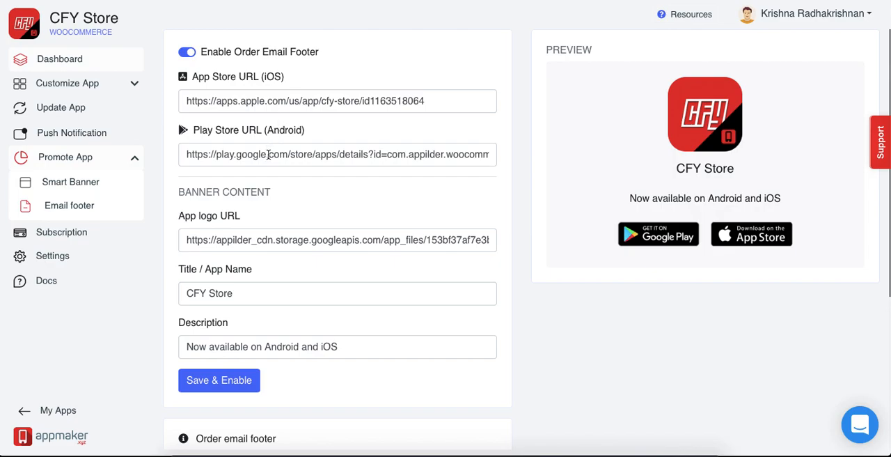
{"action": "mouse_move", "coordinate": [269, 241]}
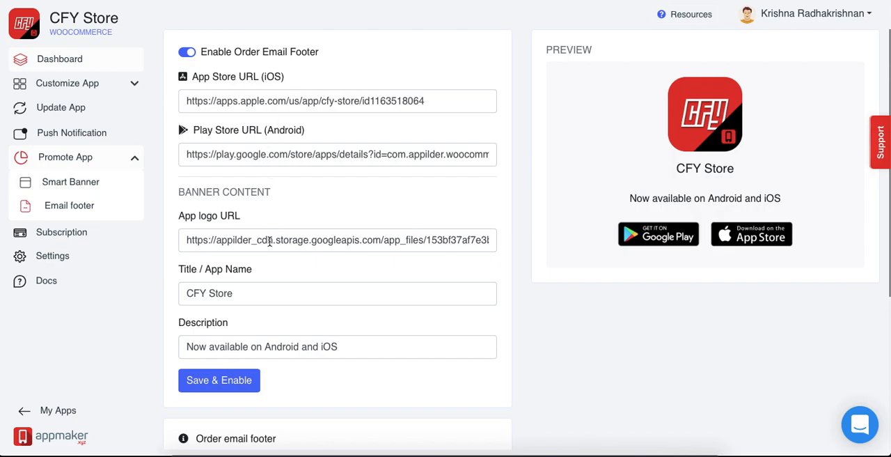
{"action": "scroll", "scroll_direction": "down", "scroll_amount": 3}
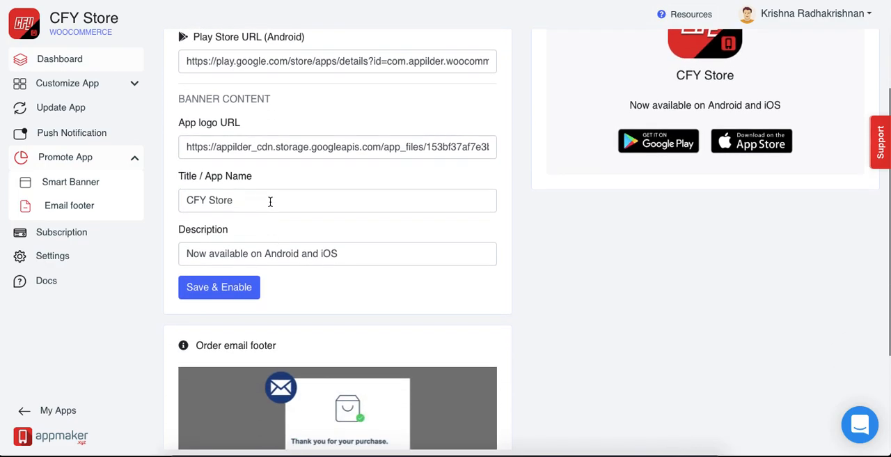
{"action": "scroll", "scroll_direction": "down", "scroll_amount": 3}
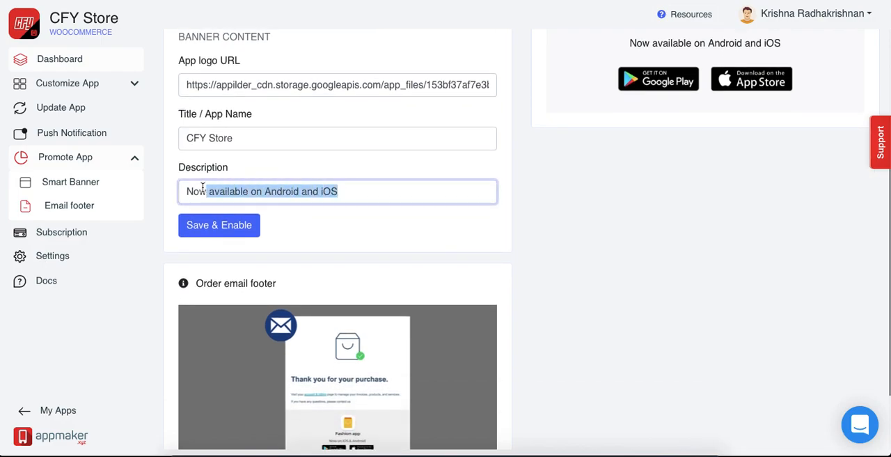
{"action": "scroll", "scroll_direction": "up", "scroll_amount": 3}
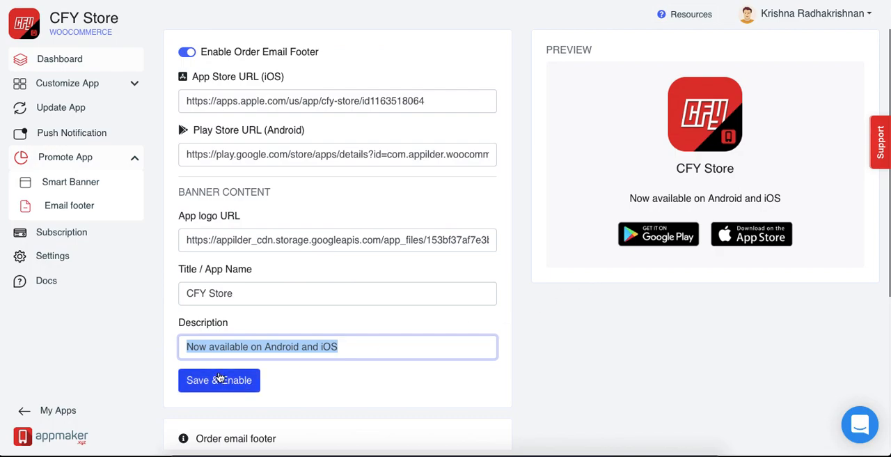
{"action": "left_click", "coordinate": [219, 380]}
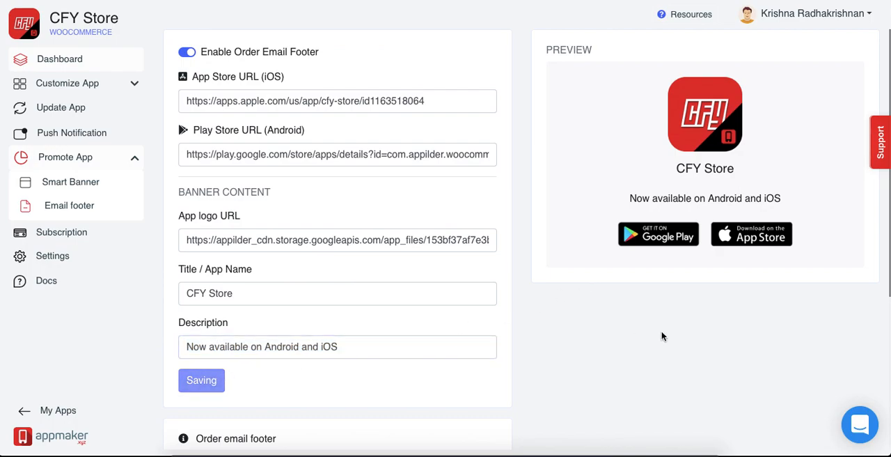
{"action": "left_click", "coordinate": [202, 379]}
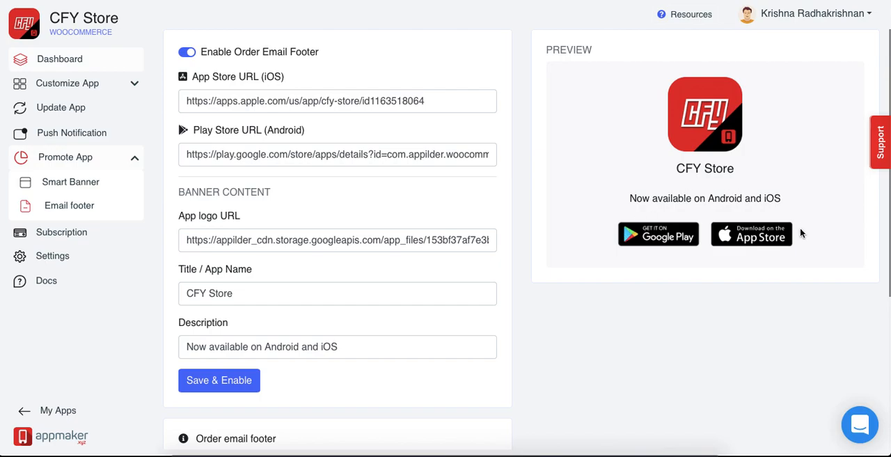
{"action": "mouse_move", "coordinate": [723, 251]}
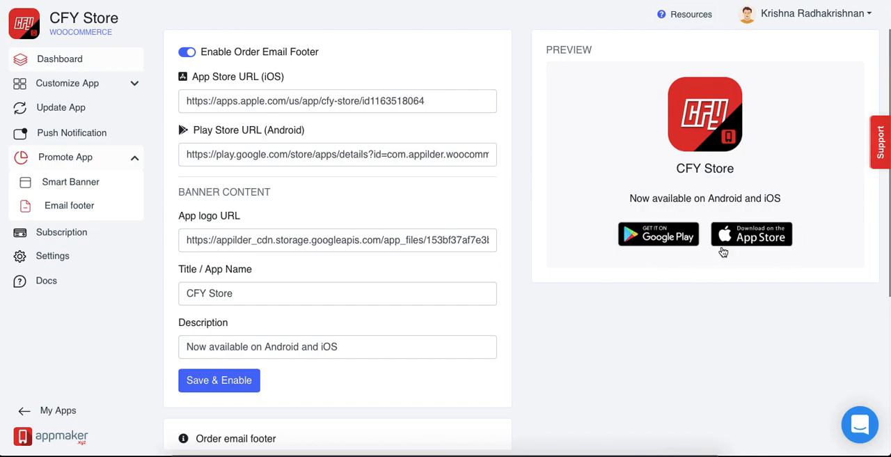
{"action": "mouse_move", "coordinate": [672, 269]}
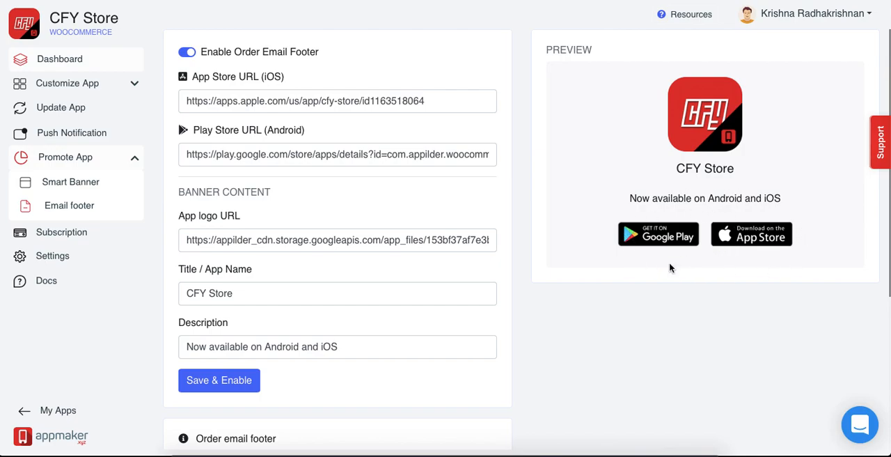